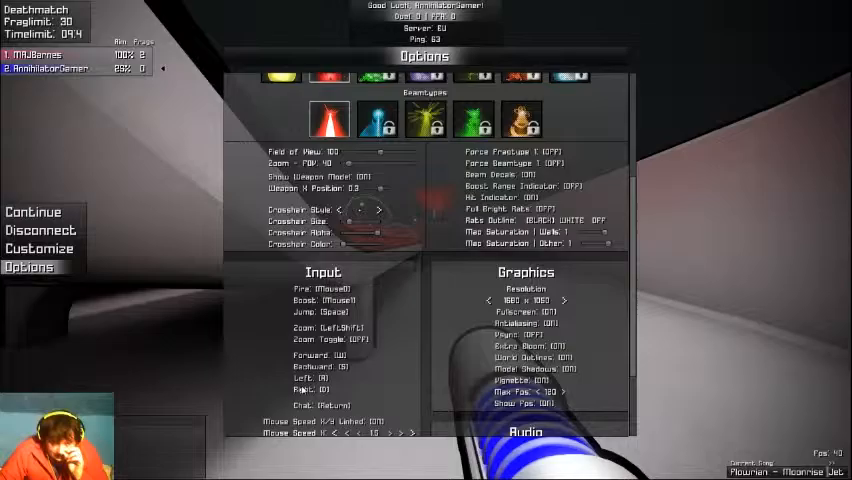
pyautogui.scroll(-3)
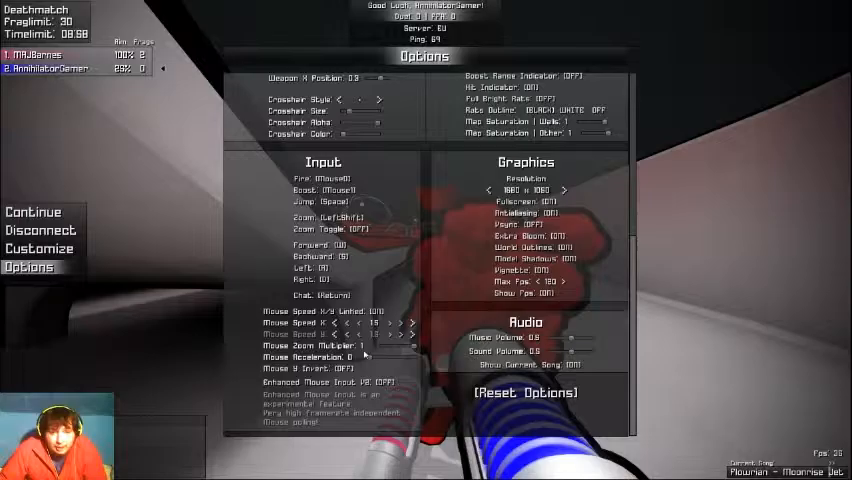